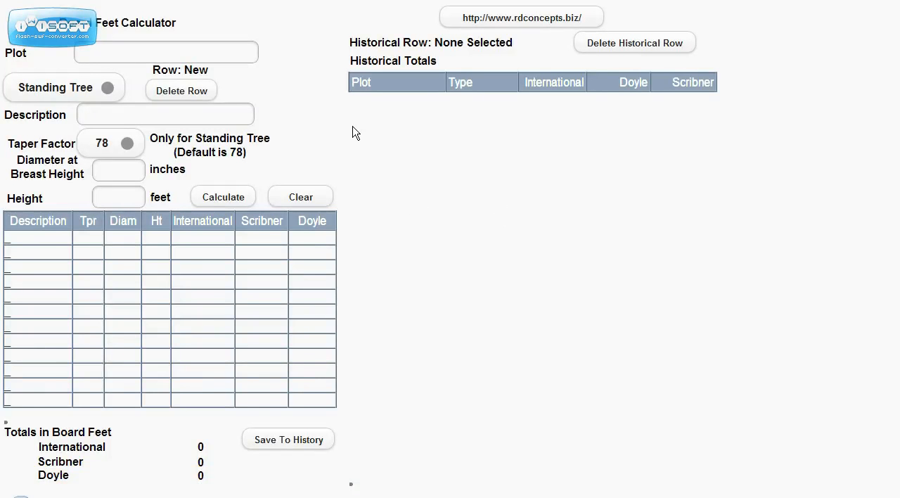
mouse_move(318, 96)
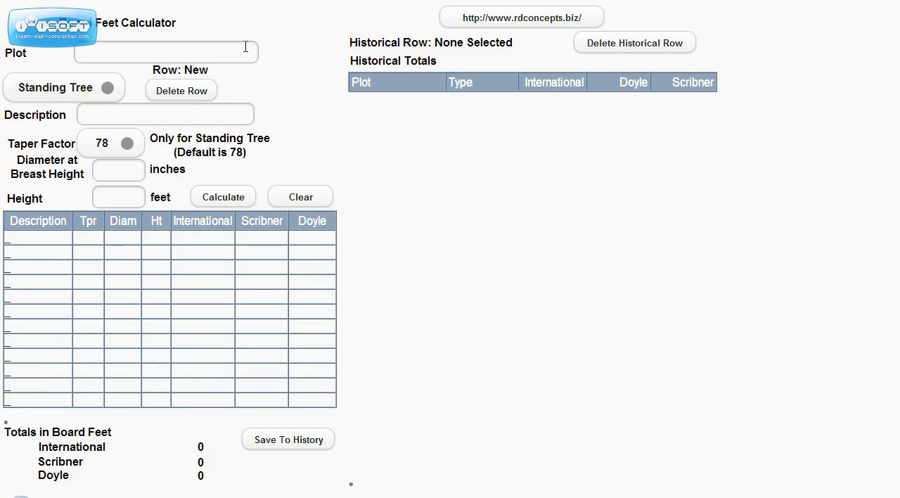
Step: Enter plot Test: Walnut, taper factor 78, 24-inch diameter and 30-foot height
click(165, 52)
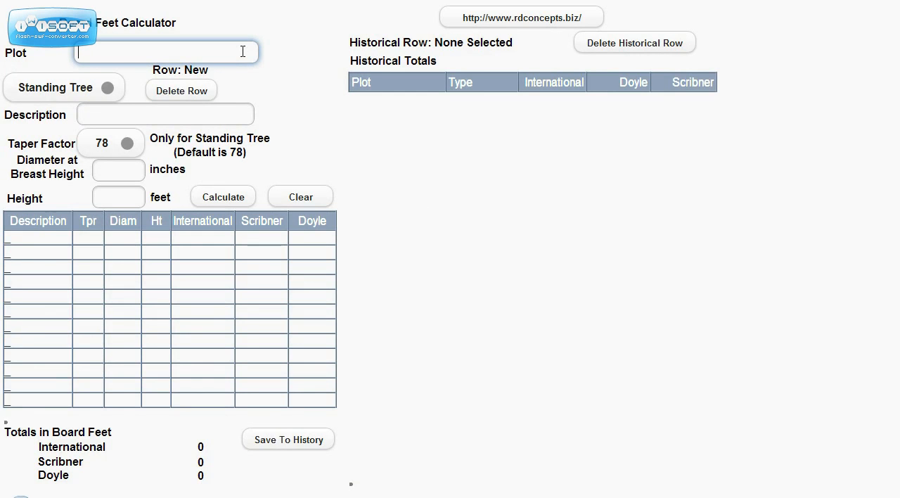
text(Test)
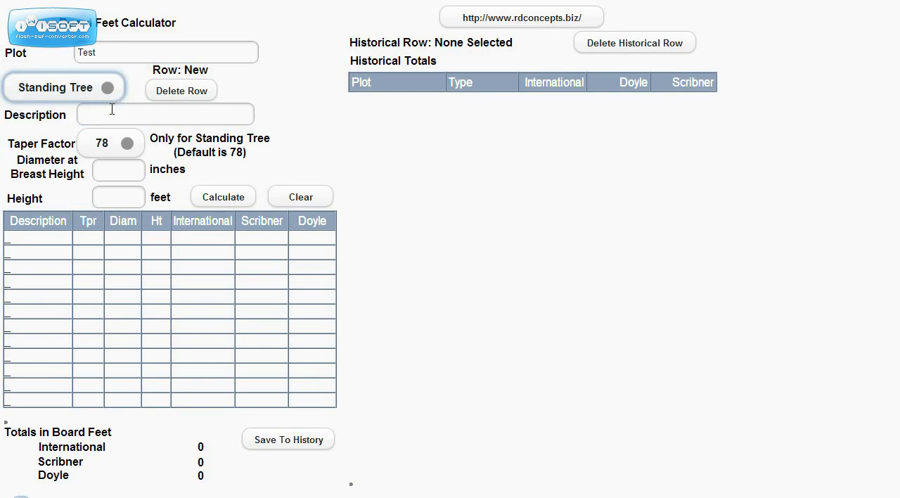
click(165, 114)
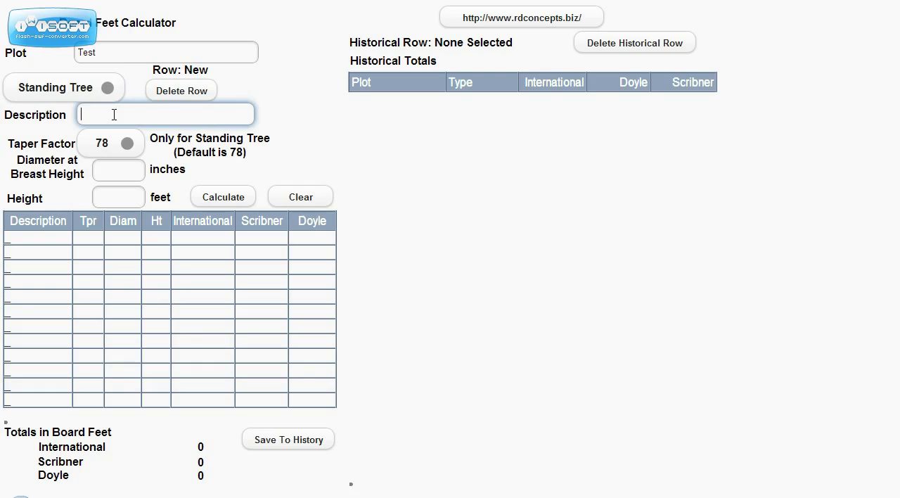
text(Wa)
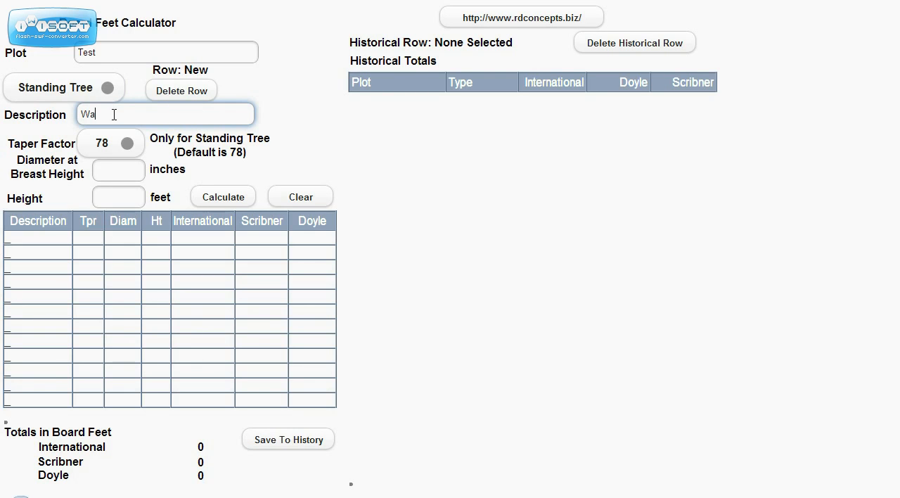
text(lnut)
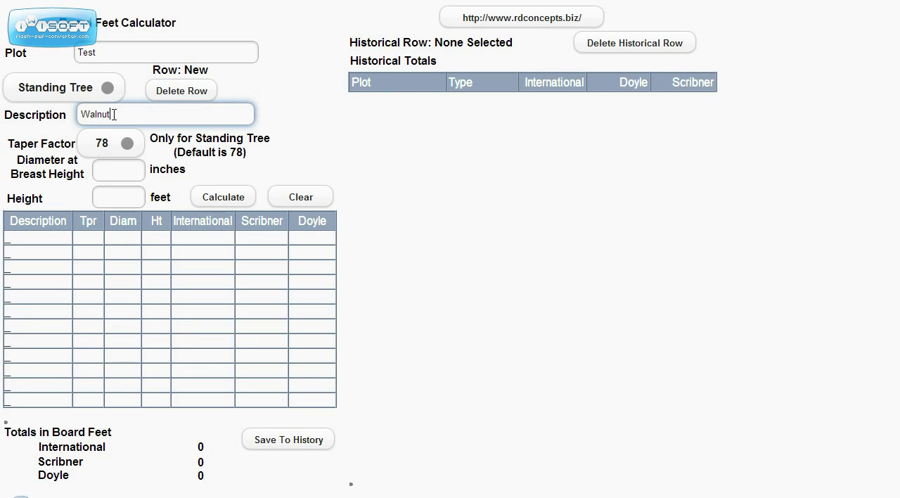
click(127, 144)
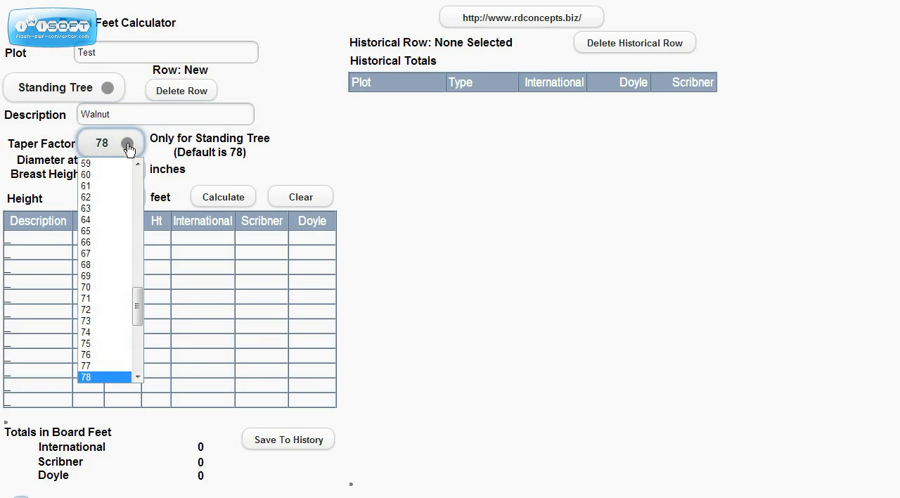
mouse_move(184, 153)
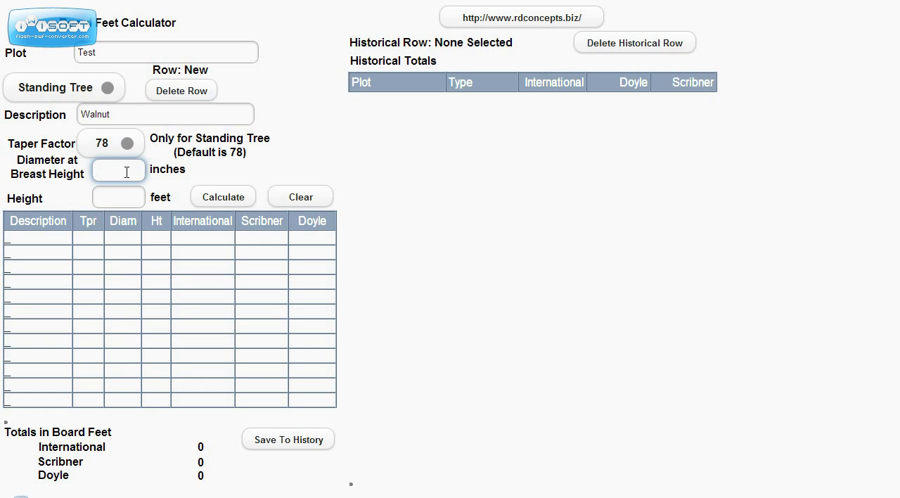
text(24)
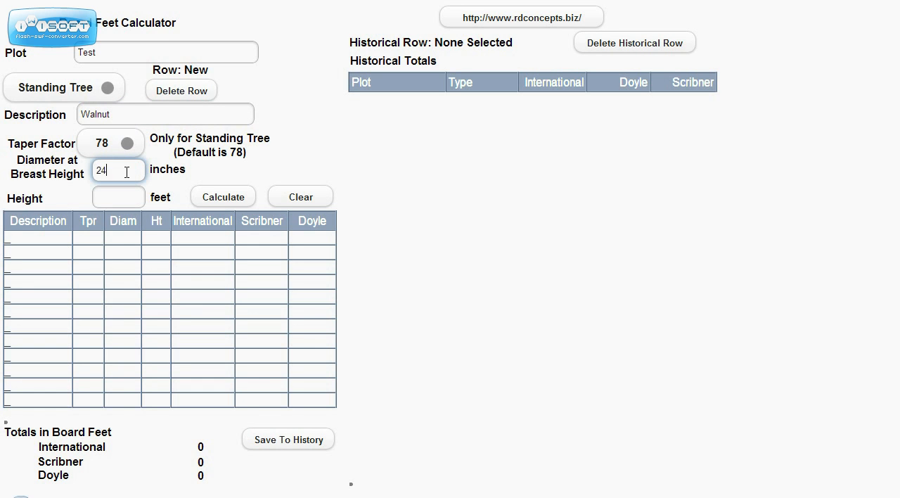
click(118, 197)
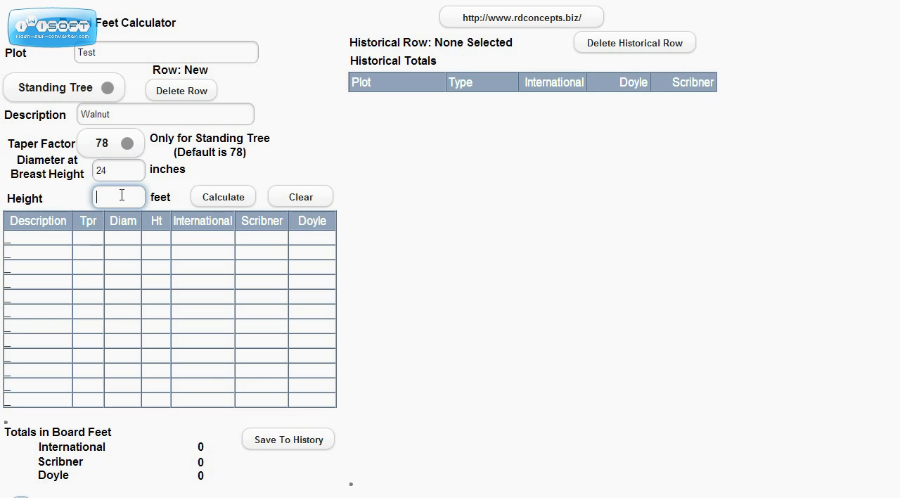
text(30)
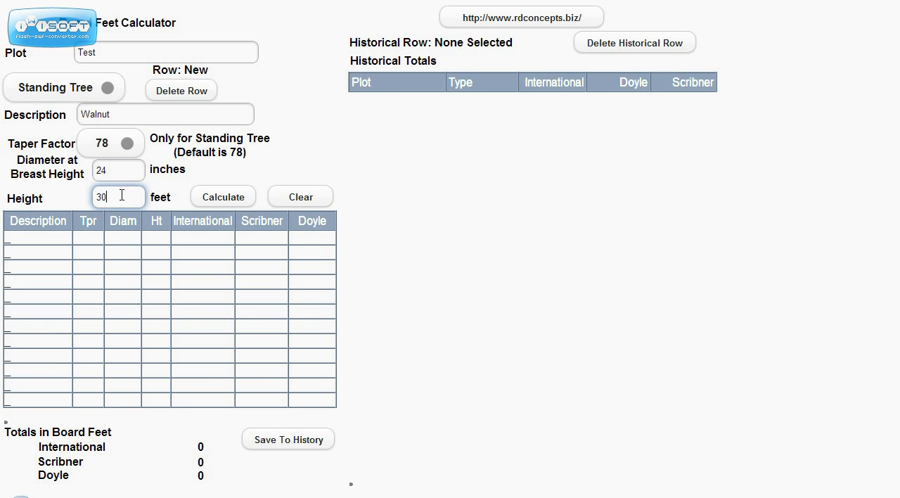
mouse_move(223, 202)
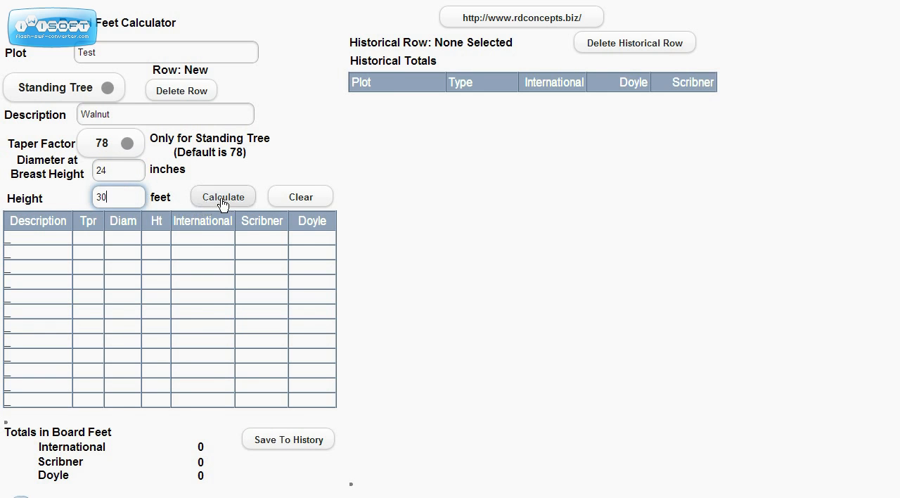
Step: Calculate the Walnut tree: 416.92 International, 389.06 Scribner, 349 Doyle board feet
click(223, 196)
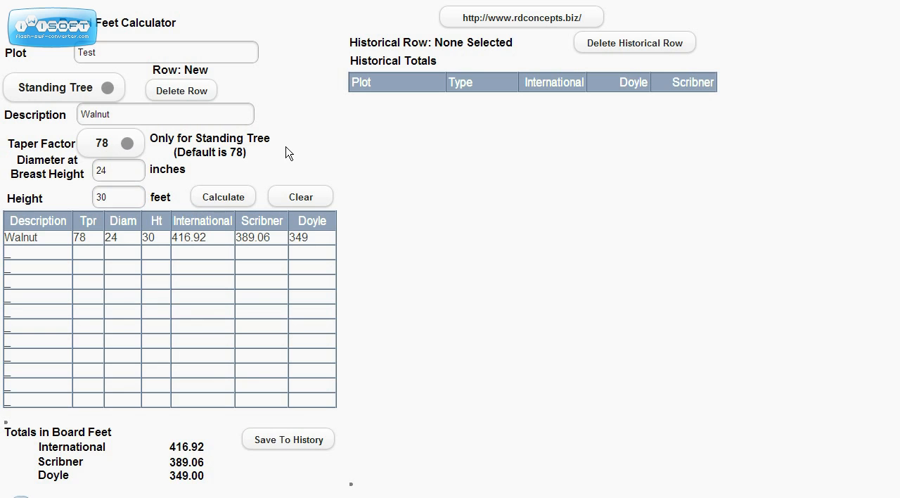
mouse_move(236, 205)
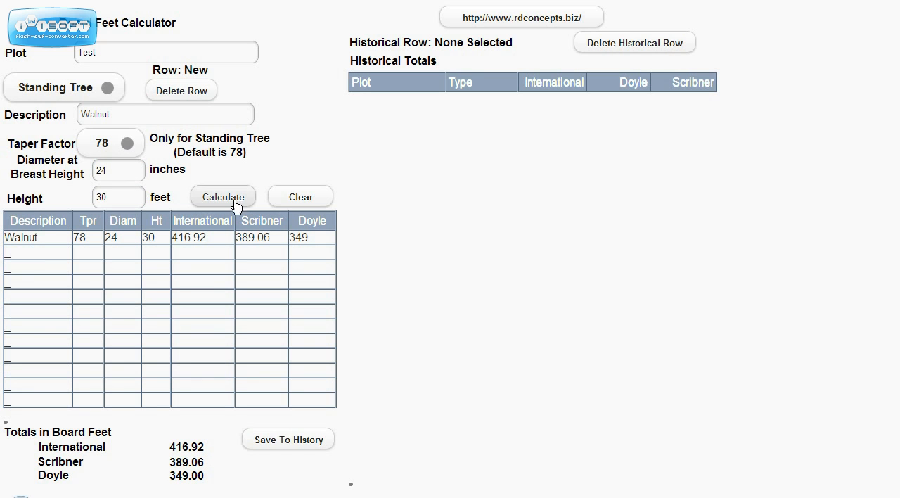
mouse_move(221, 249)
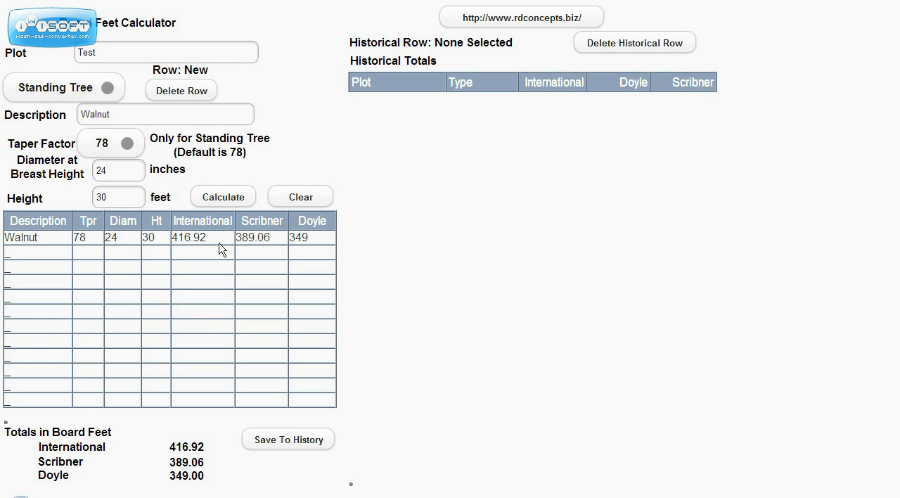
mouse_move(274, 244)
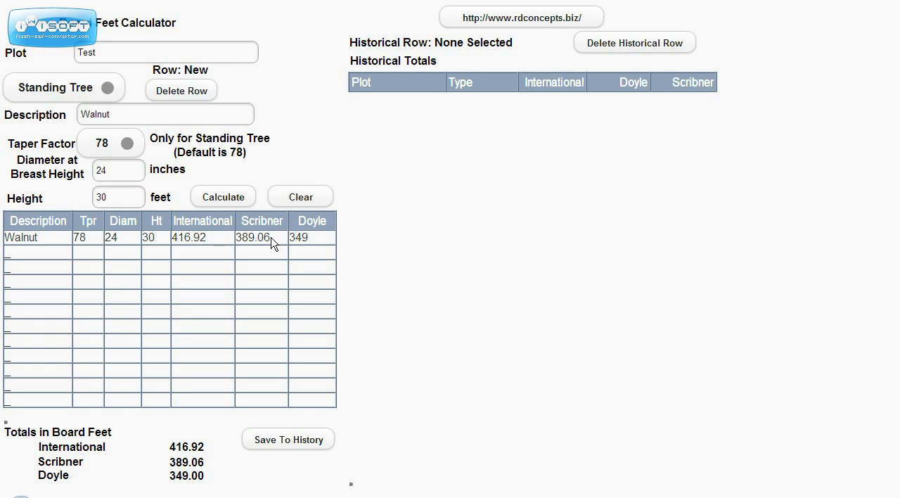
mouse_move(311, 250)
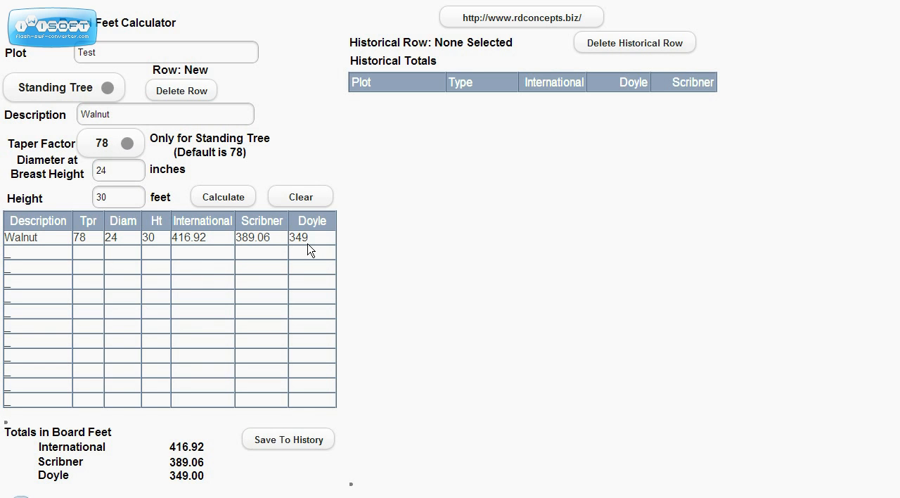
mouse_move(268, 255)
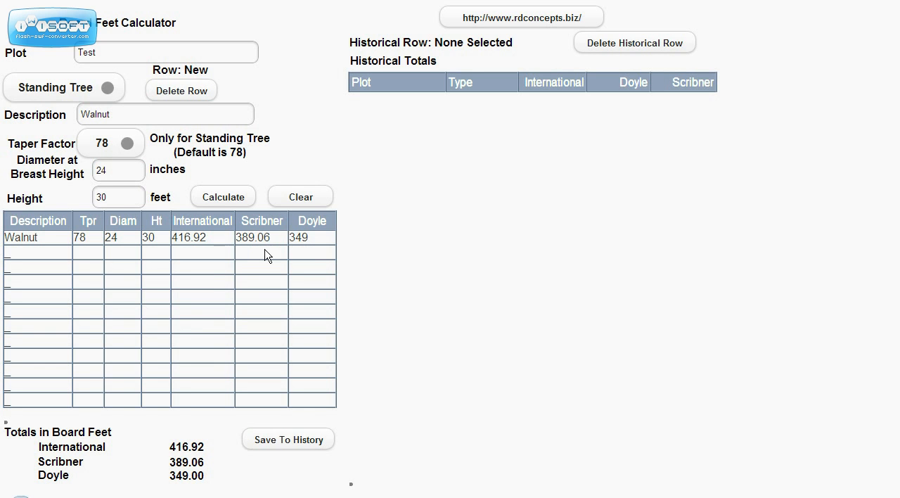
mouse_move(309, 256)
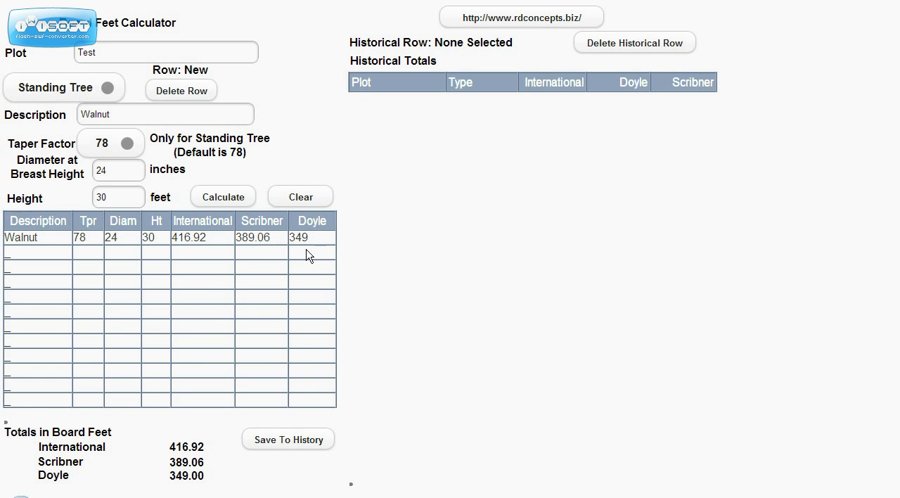
mouse_move(312, 184)
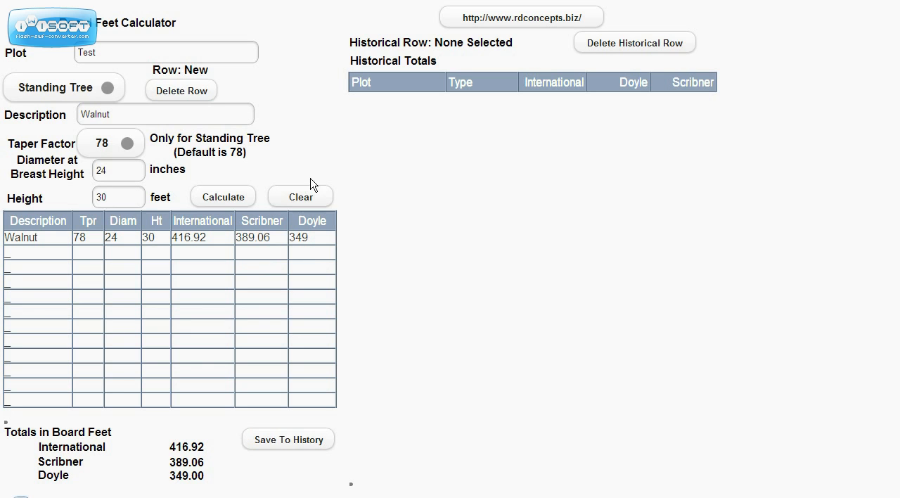
Step: Add and calculate a Pine tree with taper 85, 16-inch diameter and 40-foot height
click(205, 113)
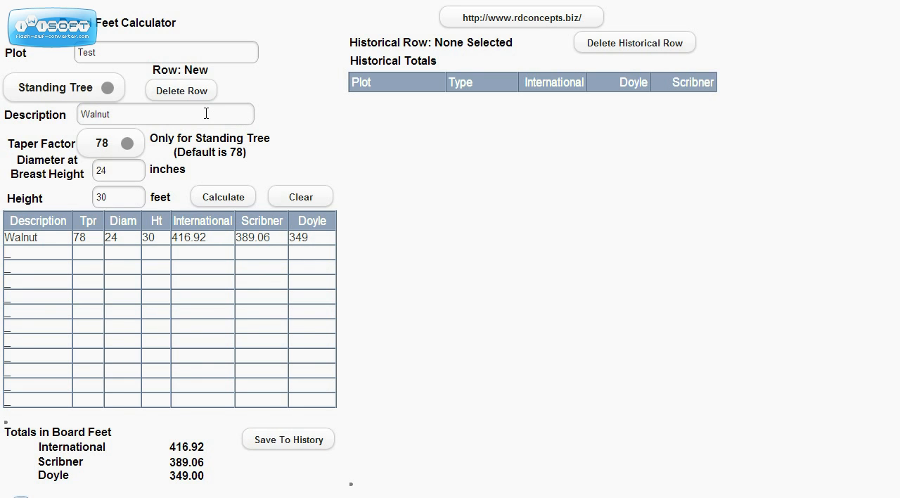
double_click(95, 114)
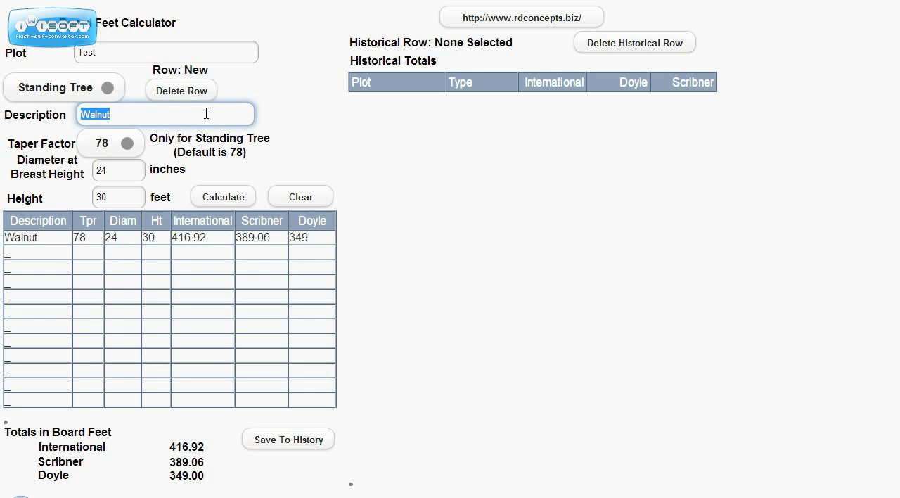
text(Pine)
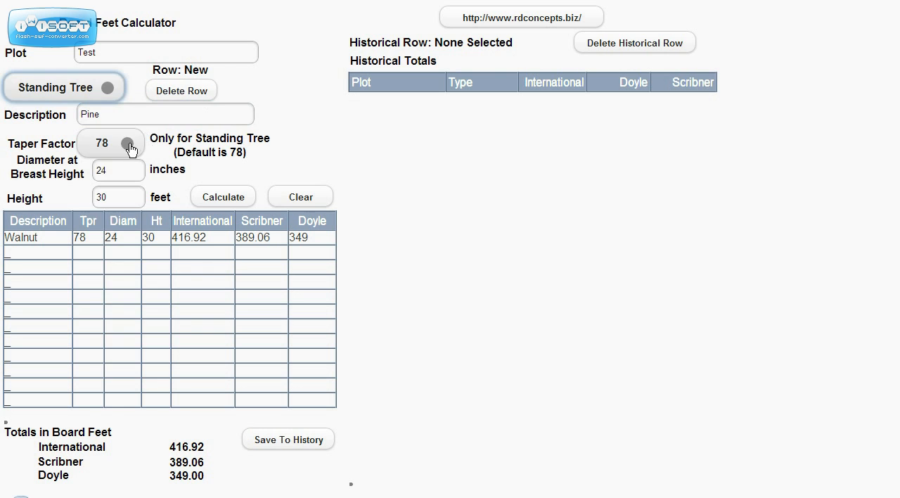
click(127, 142)
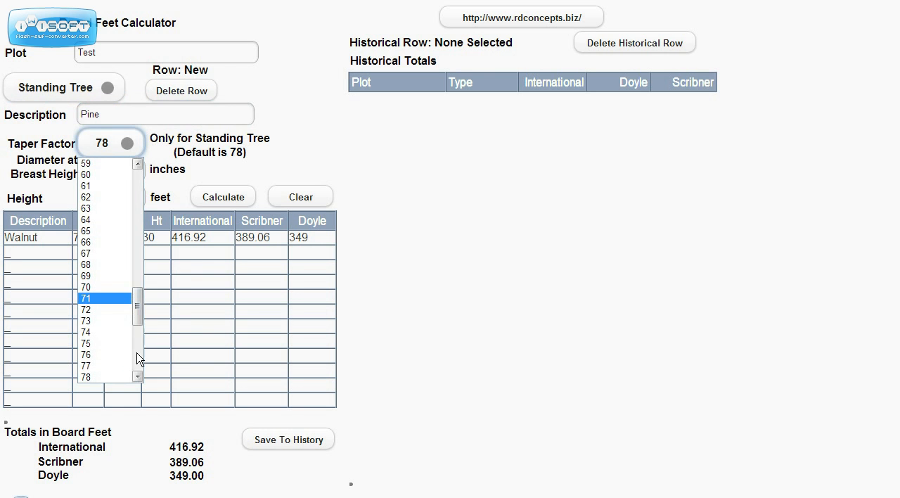
click(138, 375)
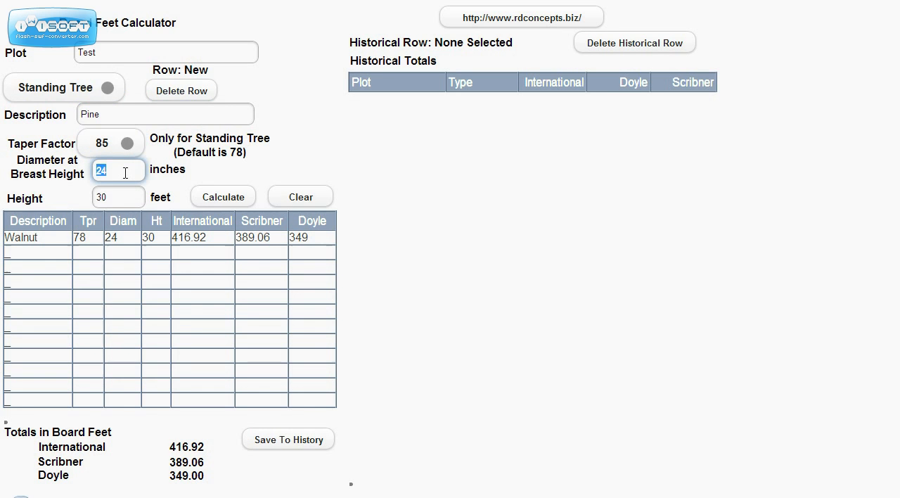
text(16)
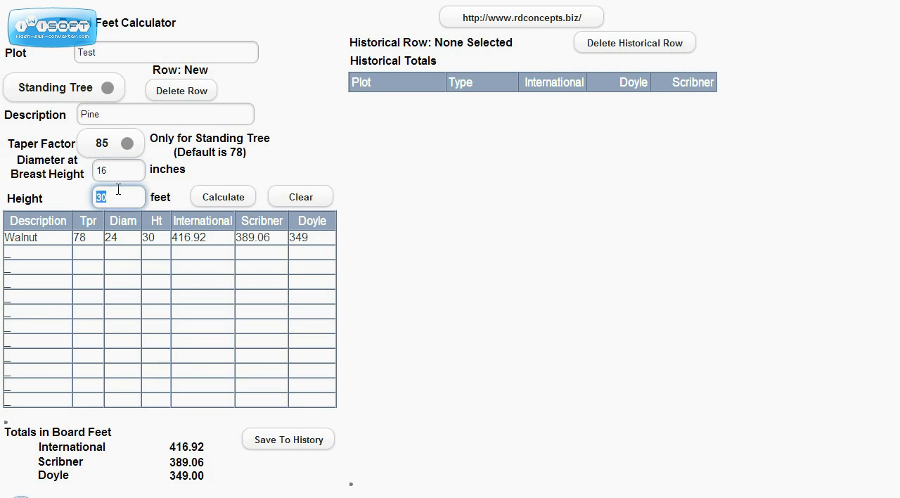
text(40)
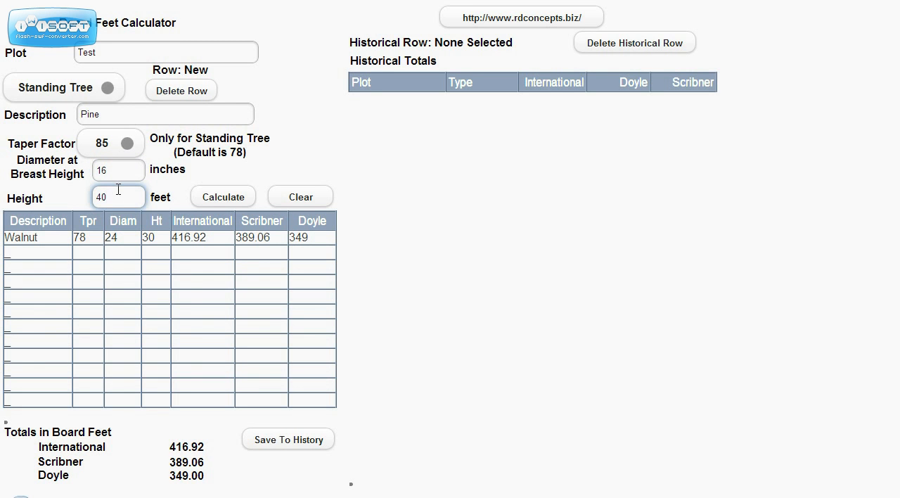
click(222, 196)
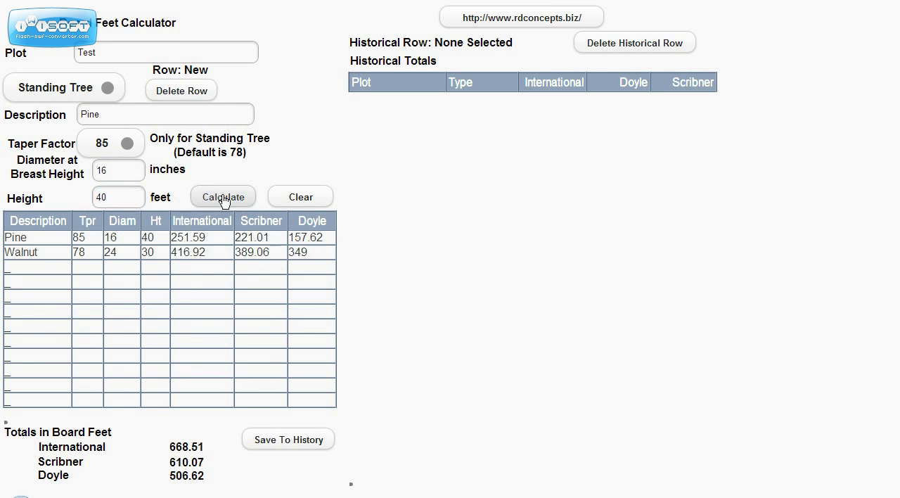
mouse_move(206, 274)
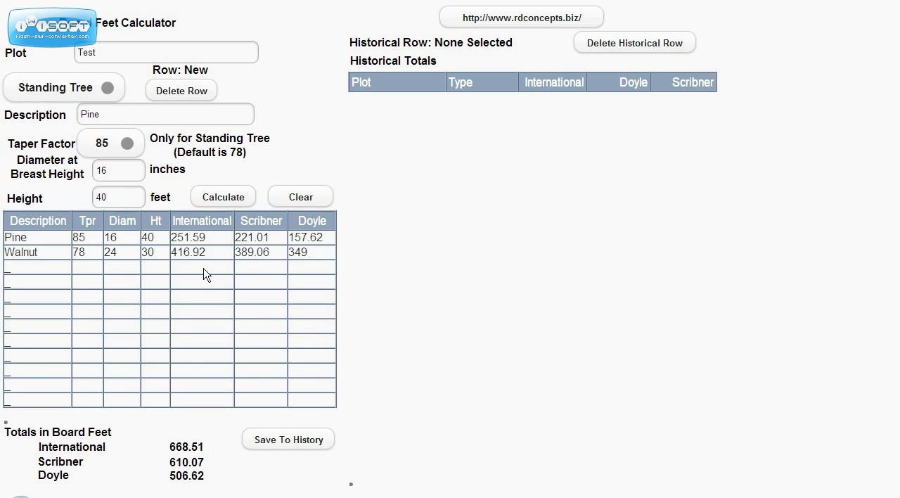
mouse_move(296, 264)
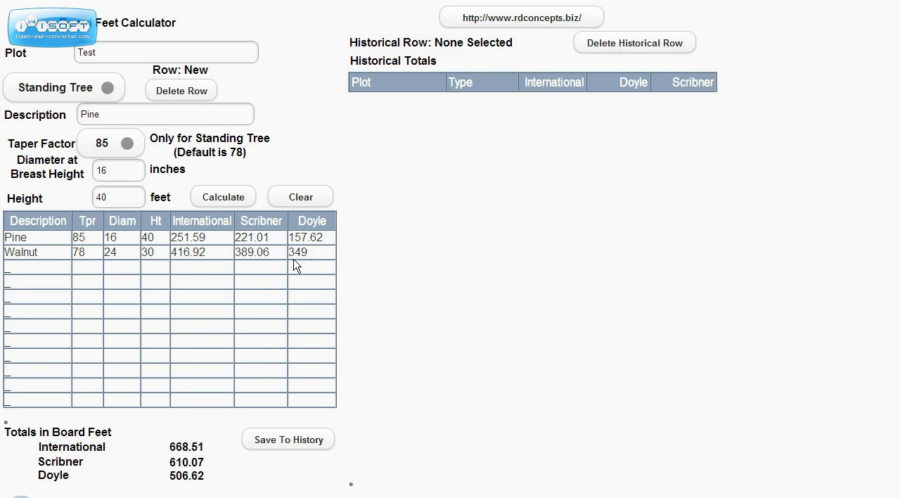
mouse_move(326, 245)
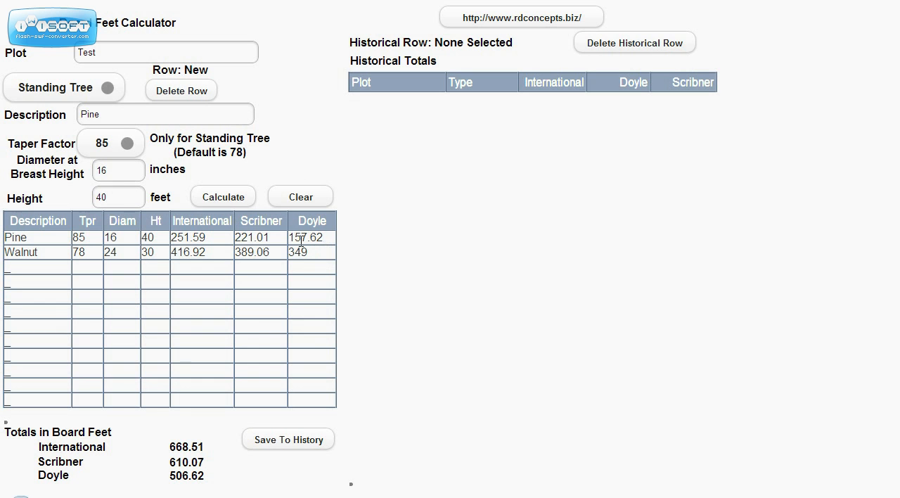
mouse_move(224, 243)
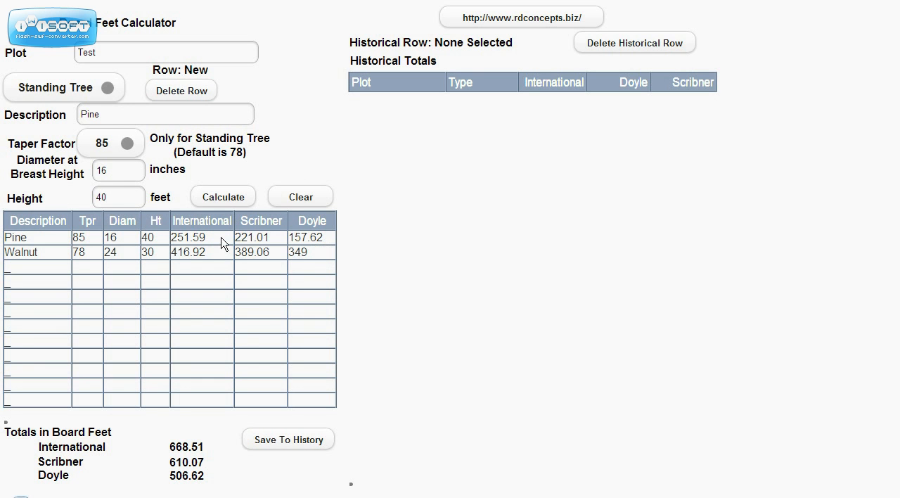
mouse_move(202, 439)
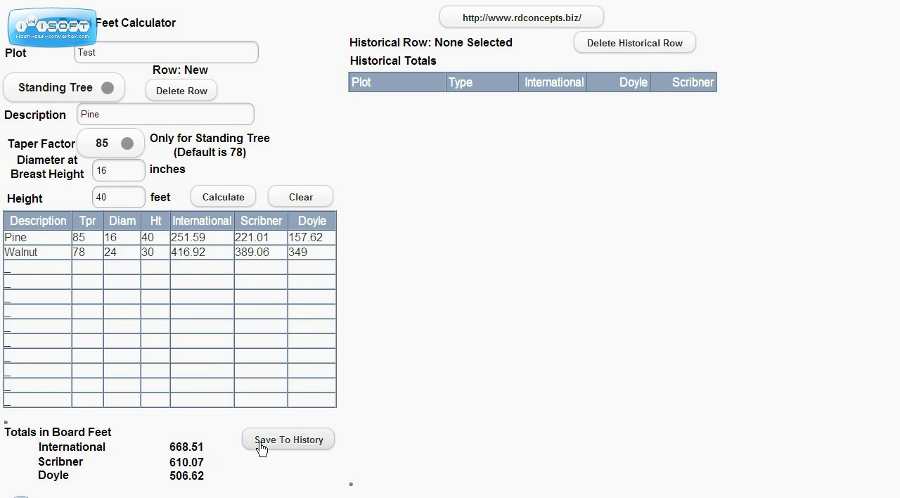
Step: Save plot Test's totals (668.51, 610.07, 506.62) to Historical Totals
click(288, 439)
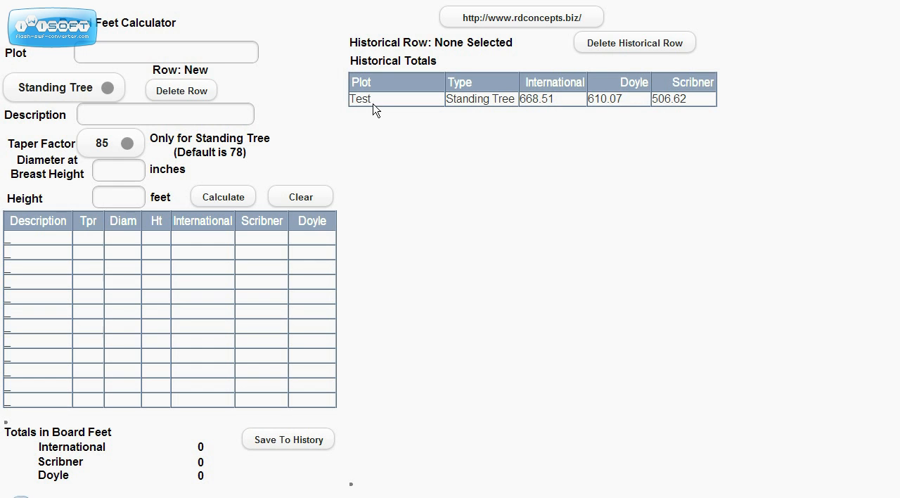
Step: Name the new plot Test2 and switch the measurement type to Log
click(165, 52)
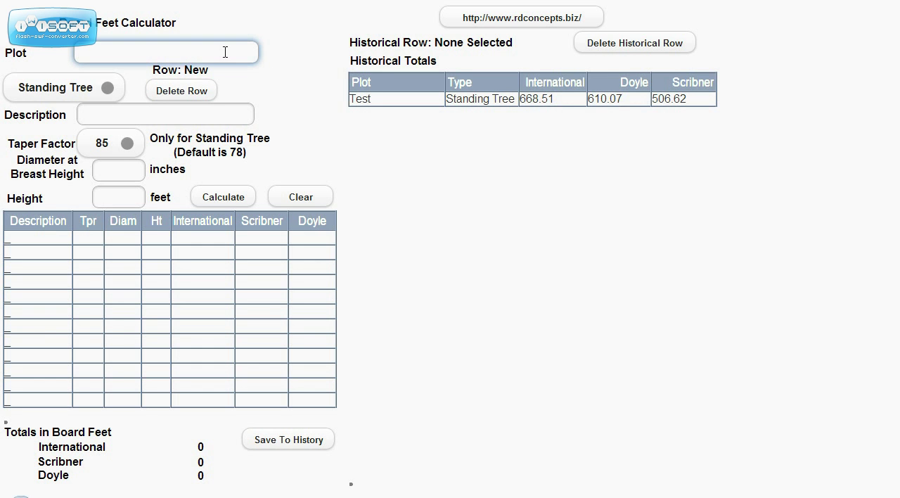
text(T)
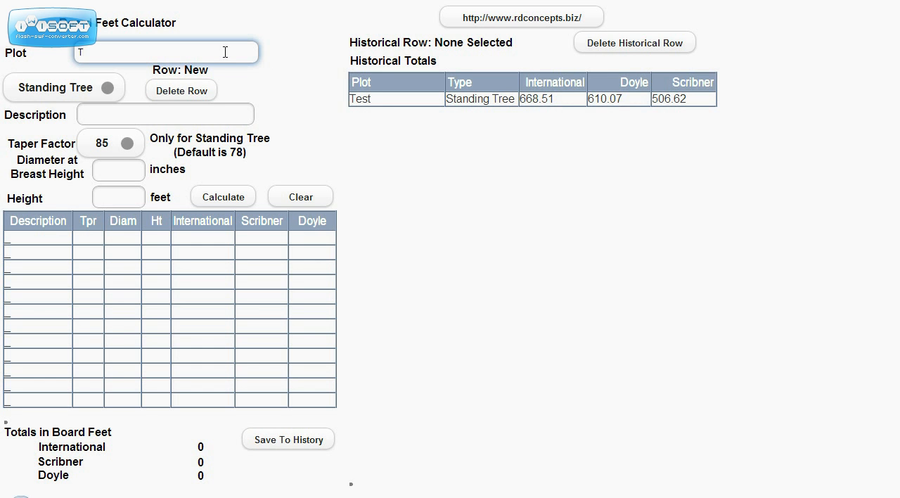
text(est2)
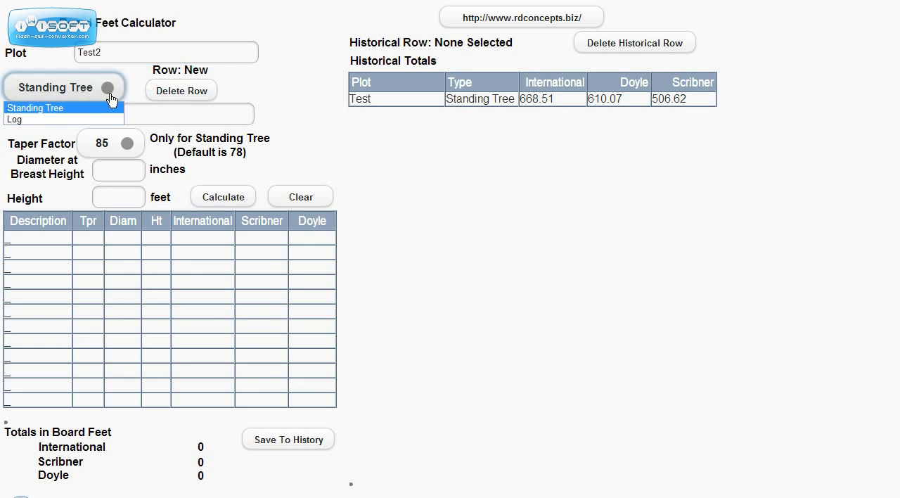
click(17, 119)
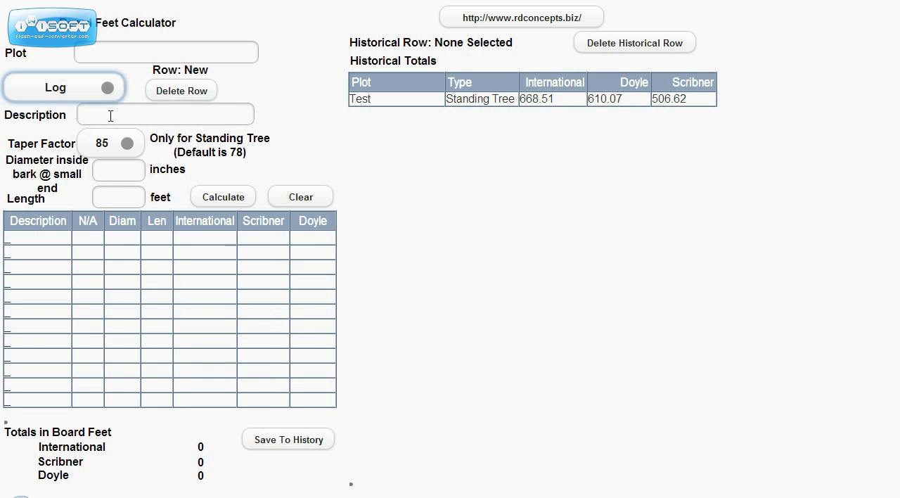
Step: Enter an Oak log with 24-inch small-end diameter and 16-foot length
click(165, 114)
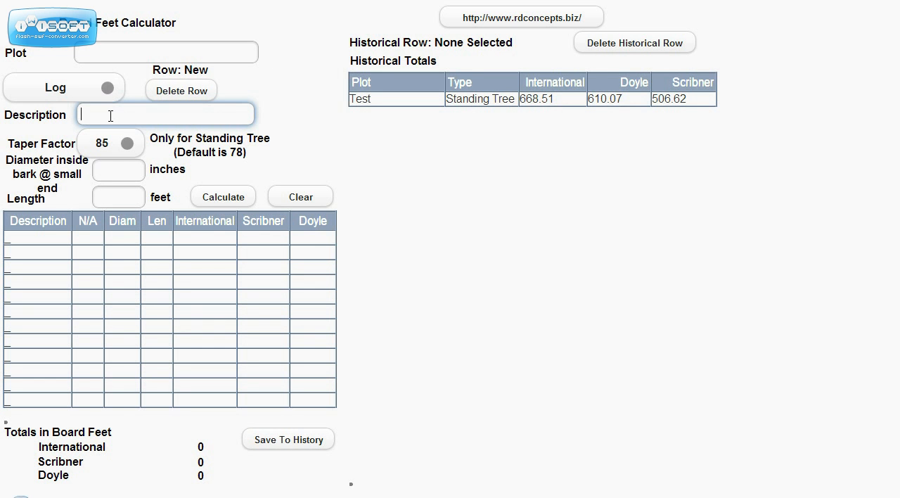
text(Oak)
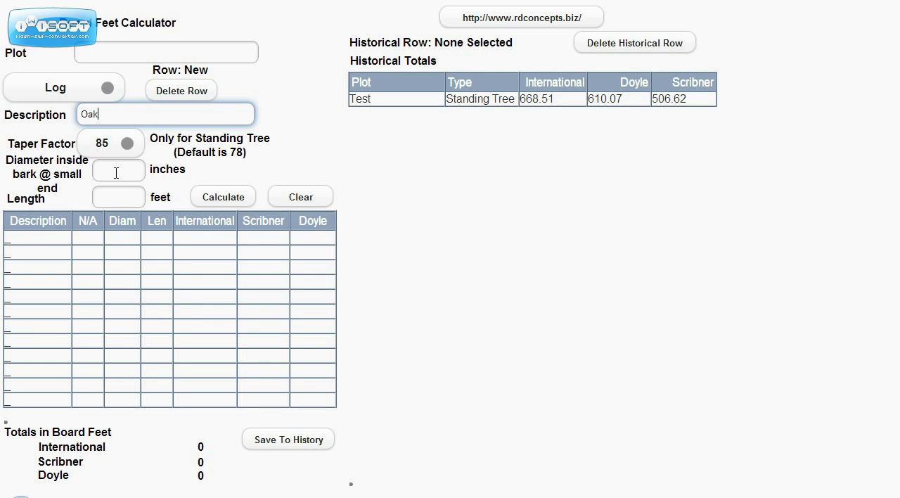
click(118, 170)
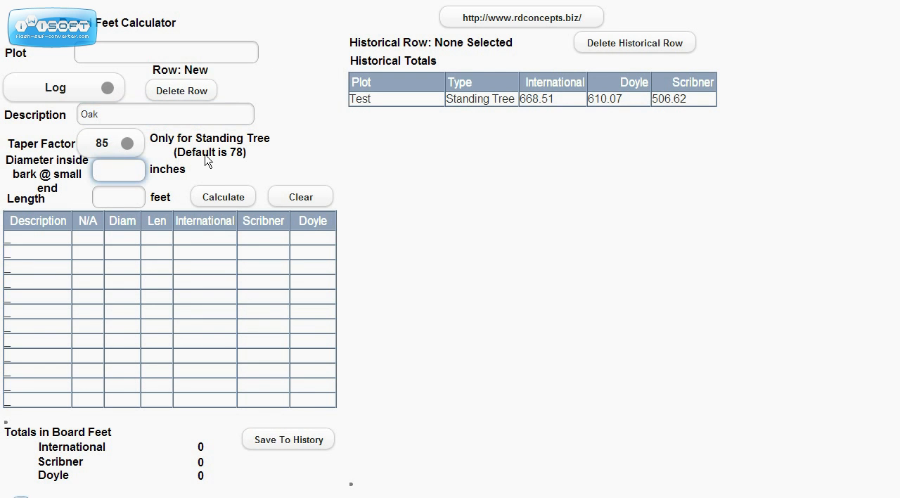
click(118, 170)
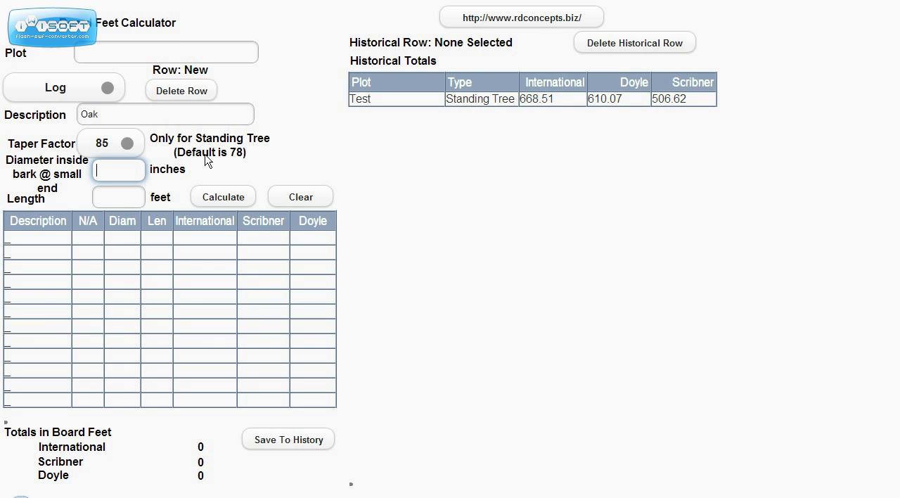
text(24)
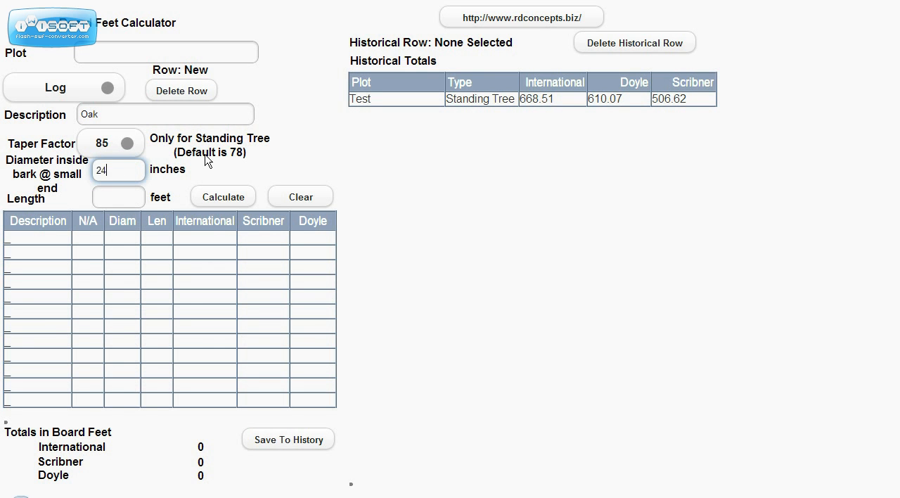
click(118, 196)
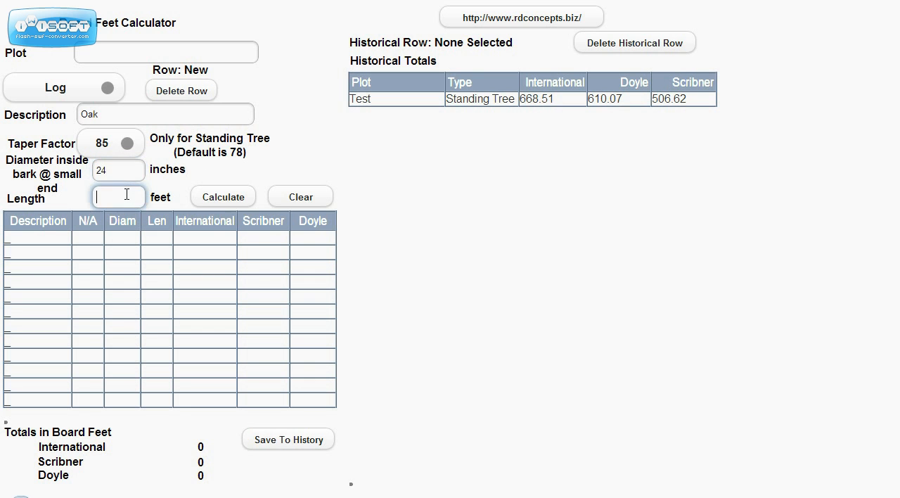
text(16)
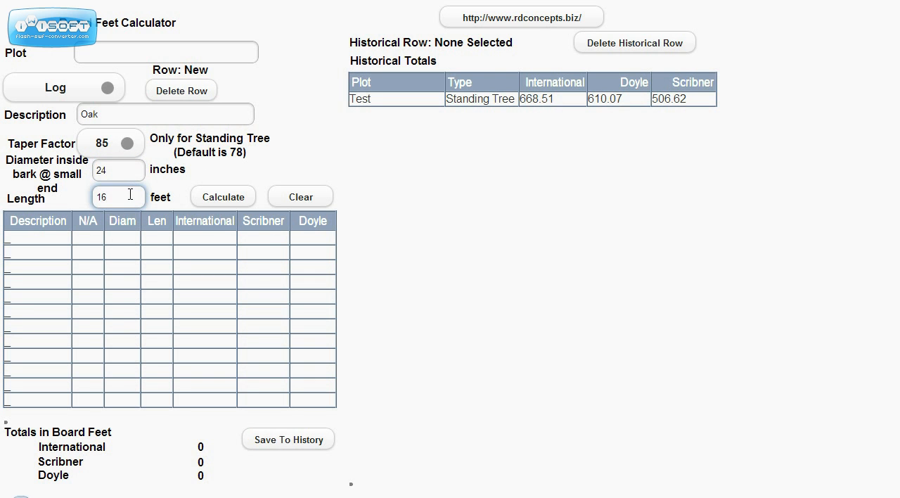
Step: Calculate the 24-inch Oak log, then a 20-inch one, totalling 714.11, 675.04, 656
click(223, 196)
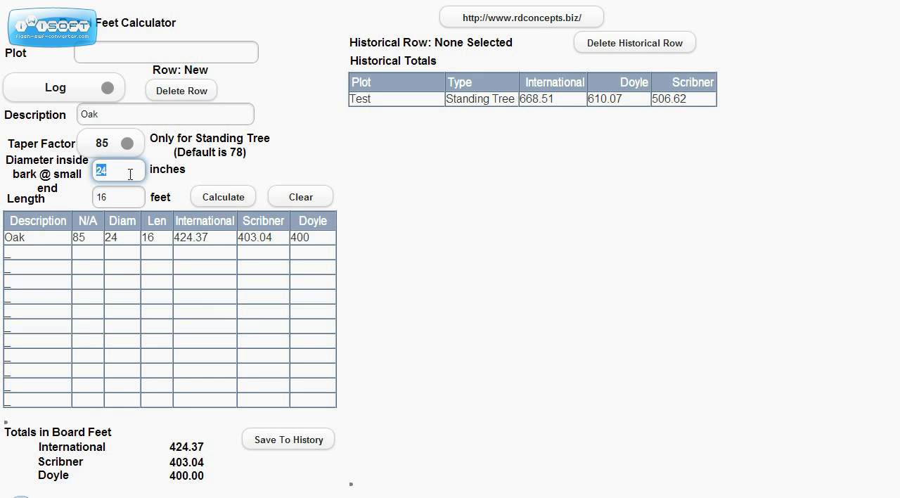
text(20)
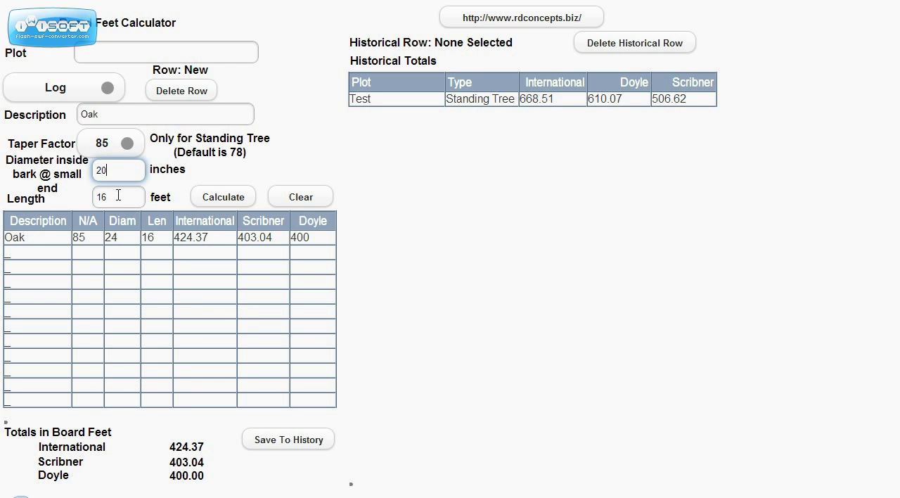
mouse_move(218, 196)
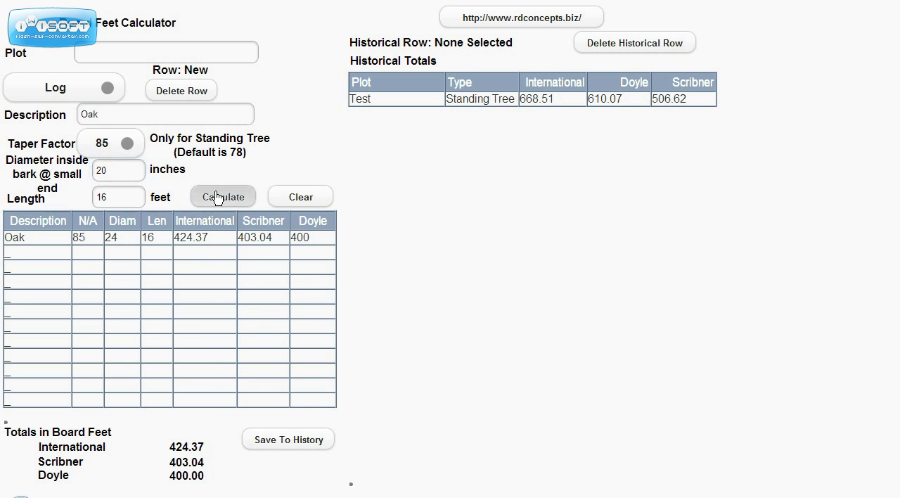
click(223, 196)
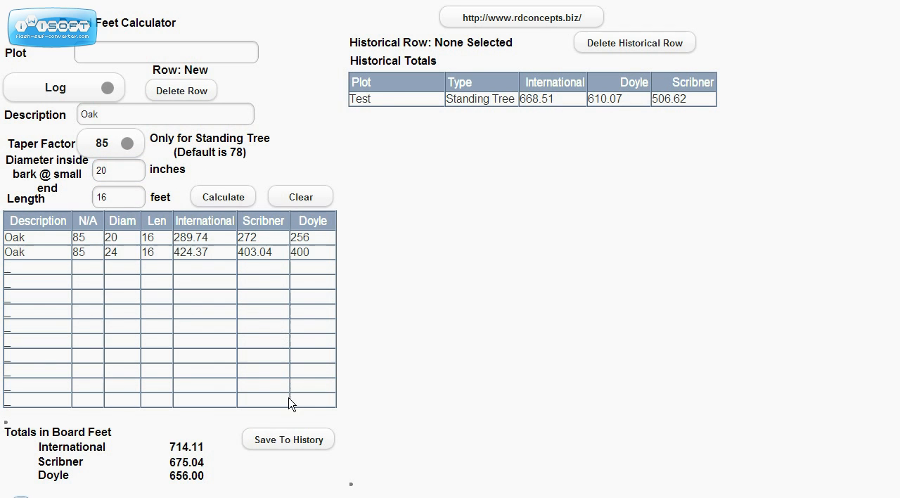
Step: Dismiss the missing-plot alert, enter plot name Test2, and save the log totals
click(288, 438)
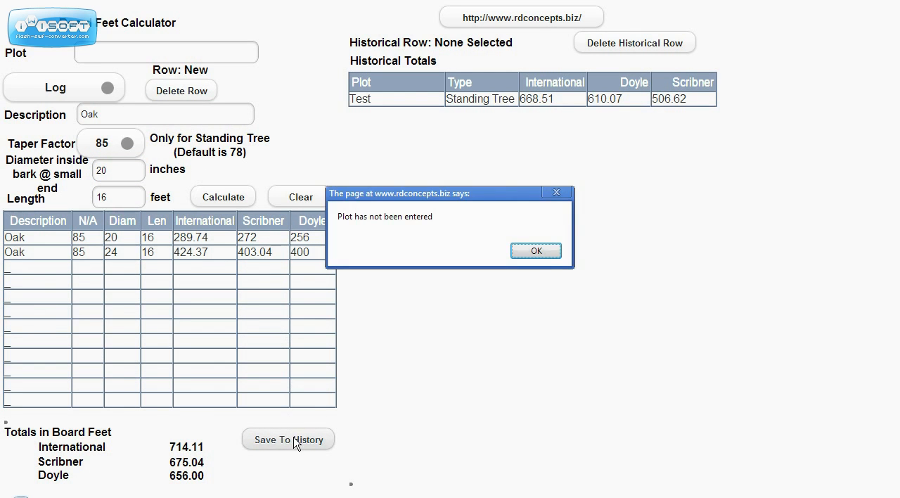
click(536, 251)
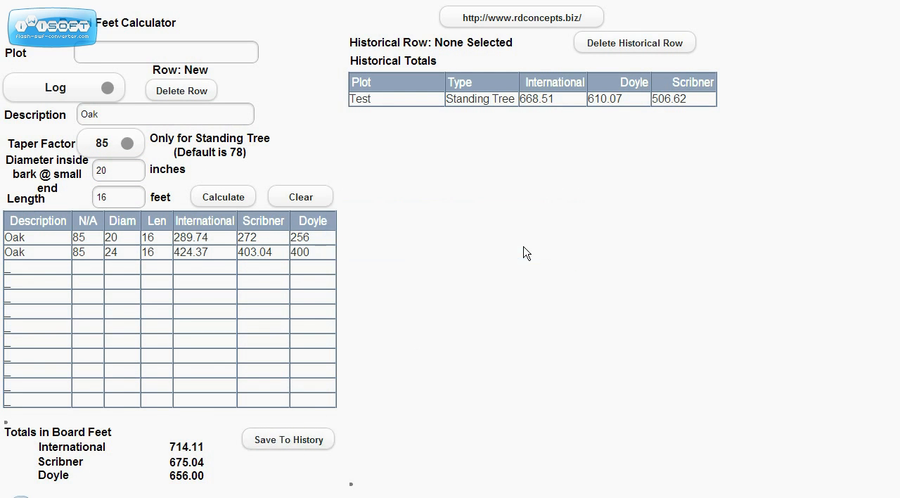
click(167, 52)
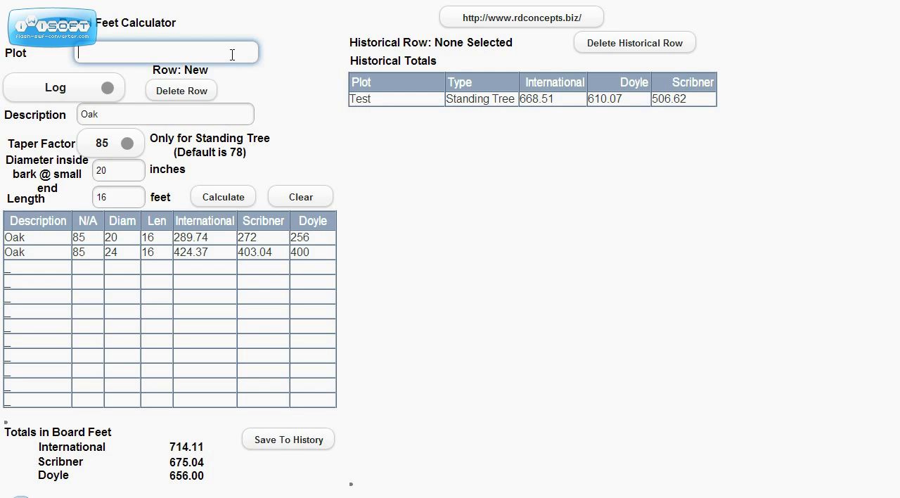
text(Test2)
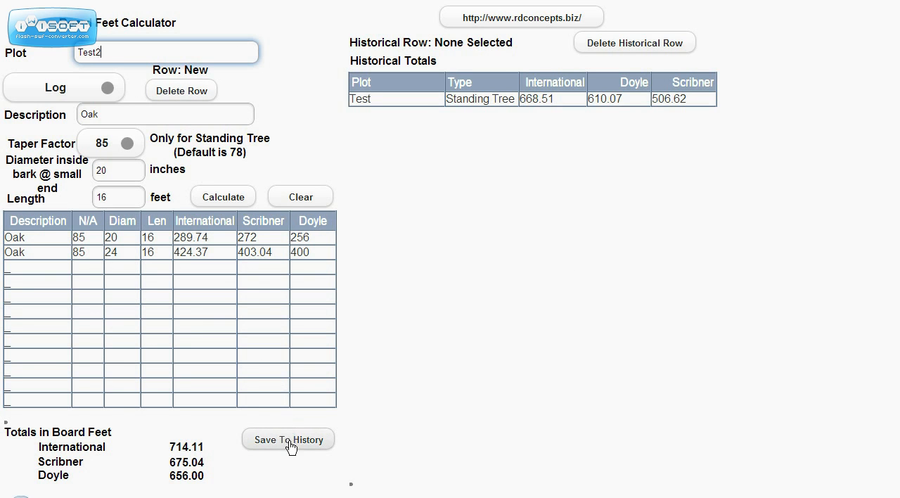
click(288, 438)
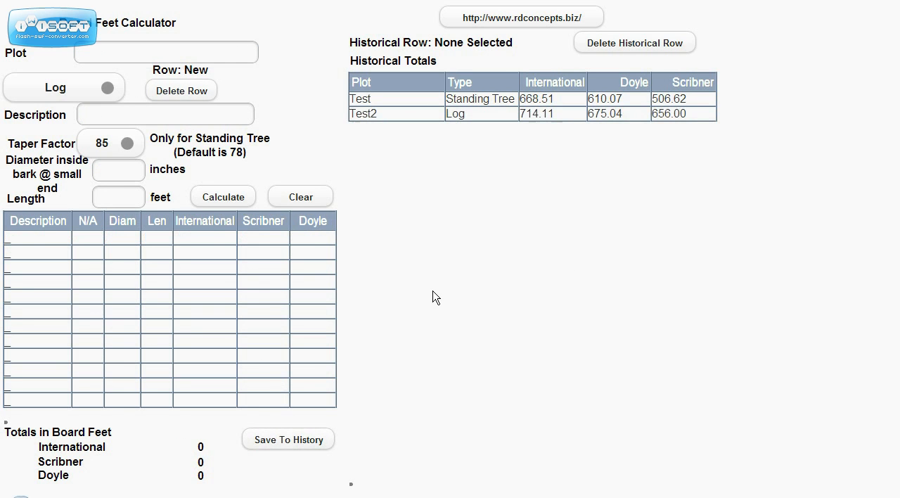
mouse_move(552, 169)
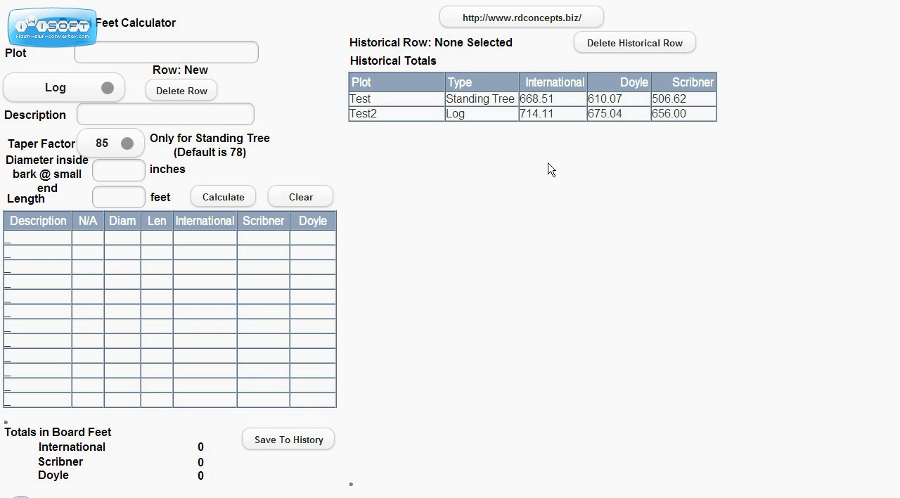
mouse_move(531, 34)
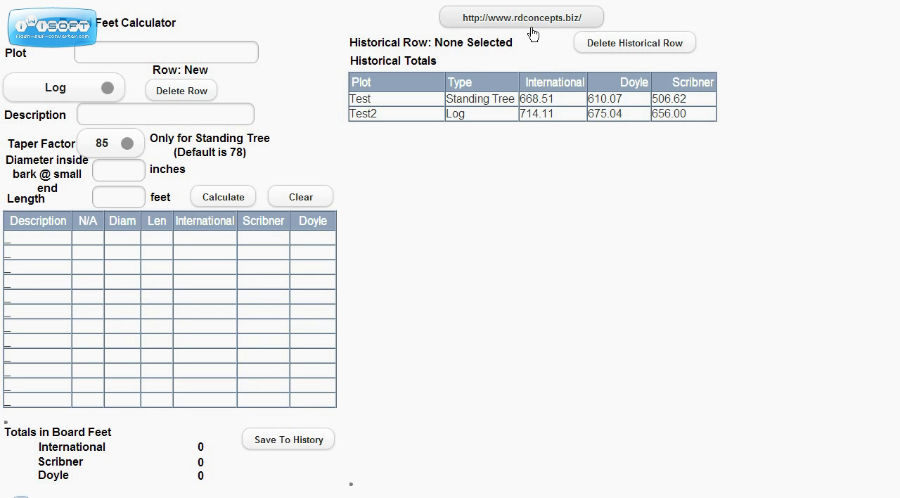
mouse_move(531, 29)
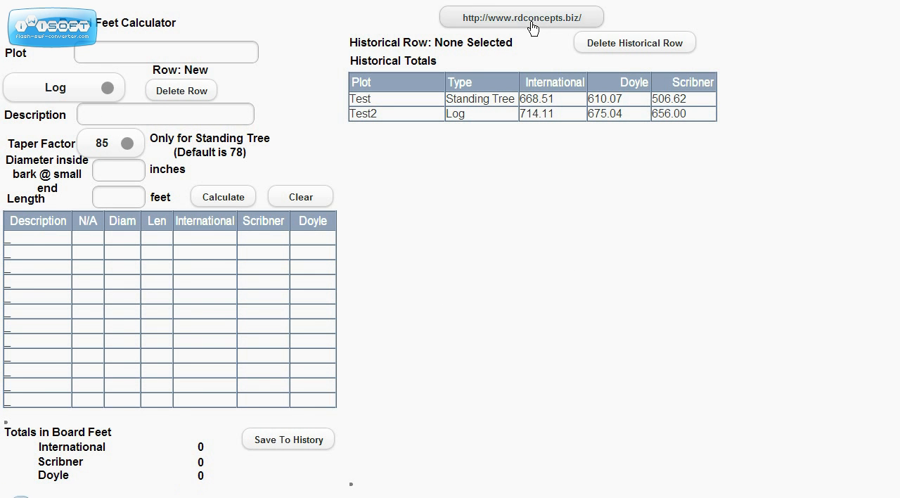
Step: Browse rdconcepts.biz to the Forestry section's Board Feet Calculator for iPad page
click(531, 16)
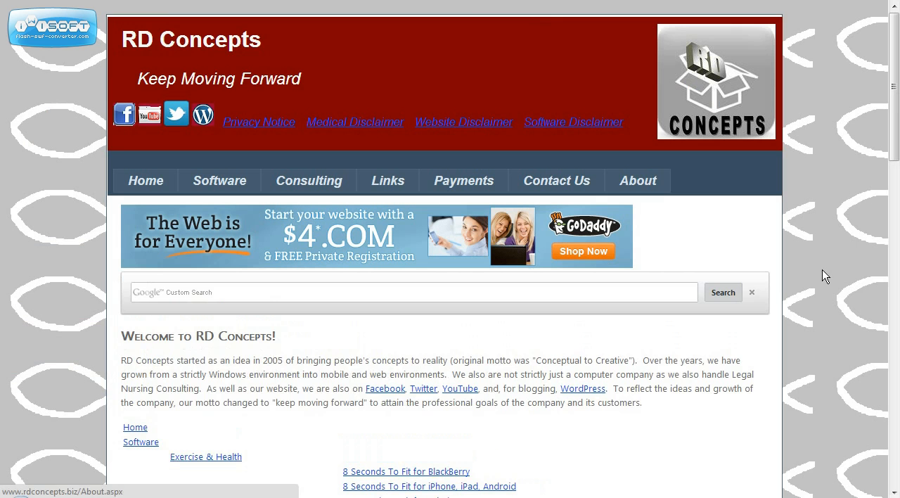
scroll(down, 3)
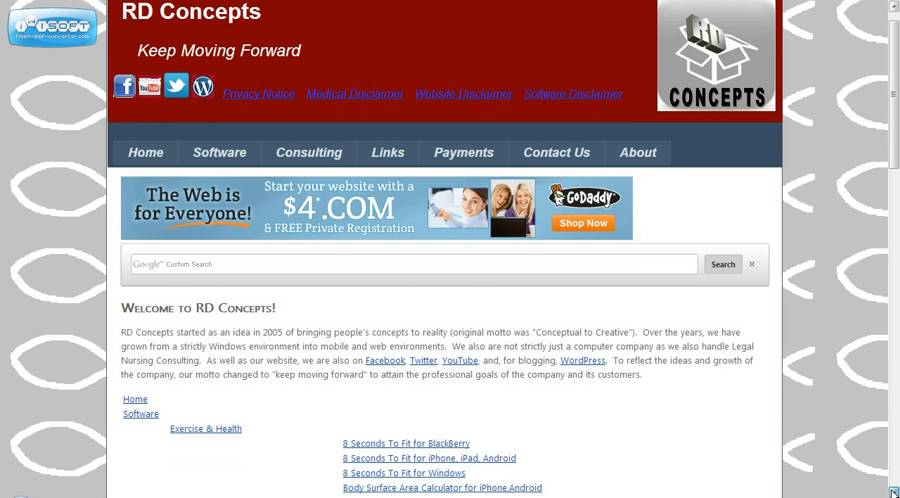
scroll(down, 3)
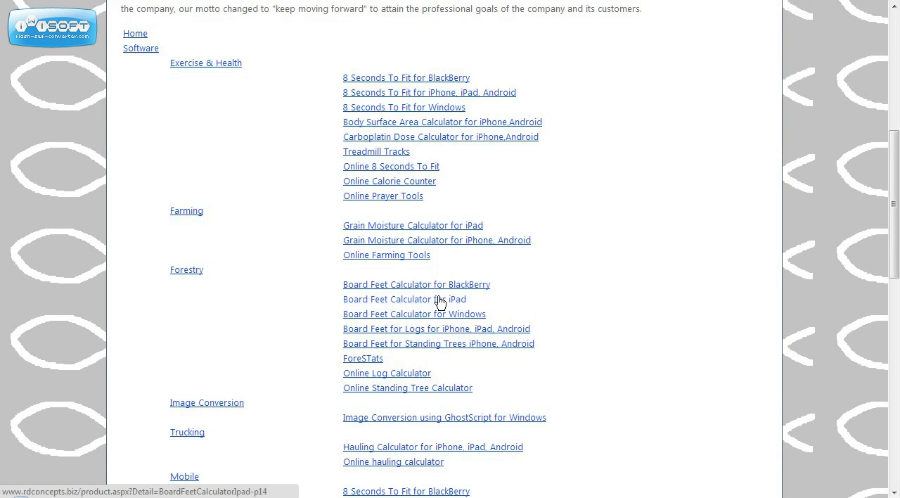
click(395, 298)
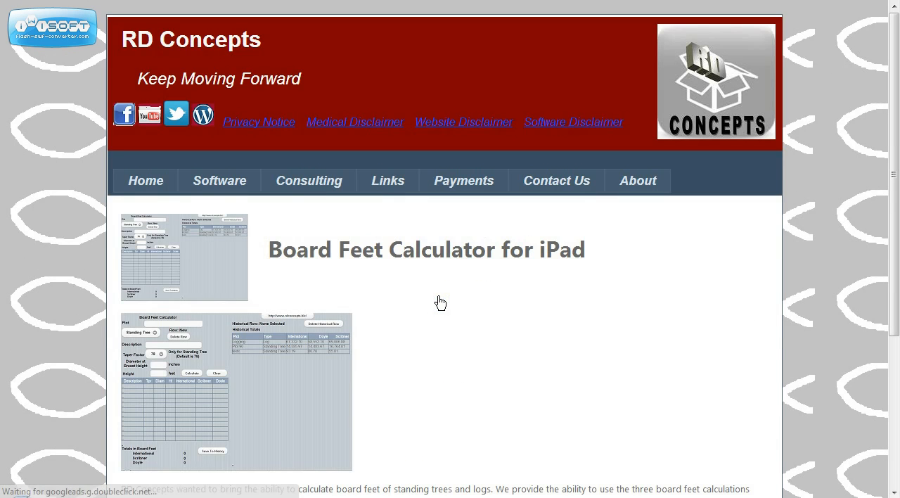
scroll(down, 3)
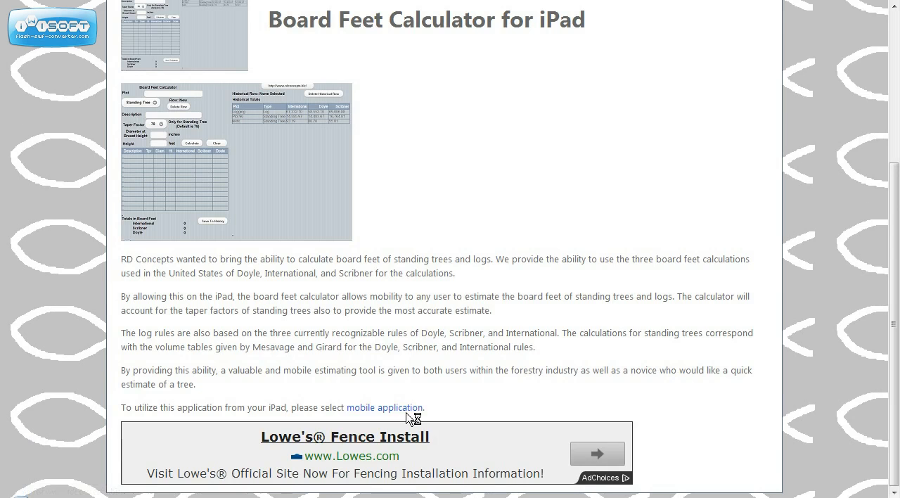
Step: Follow the 'mobile application' link to relaunch the calculator
click(385, 407)
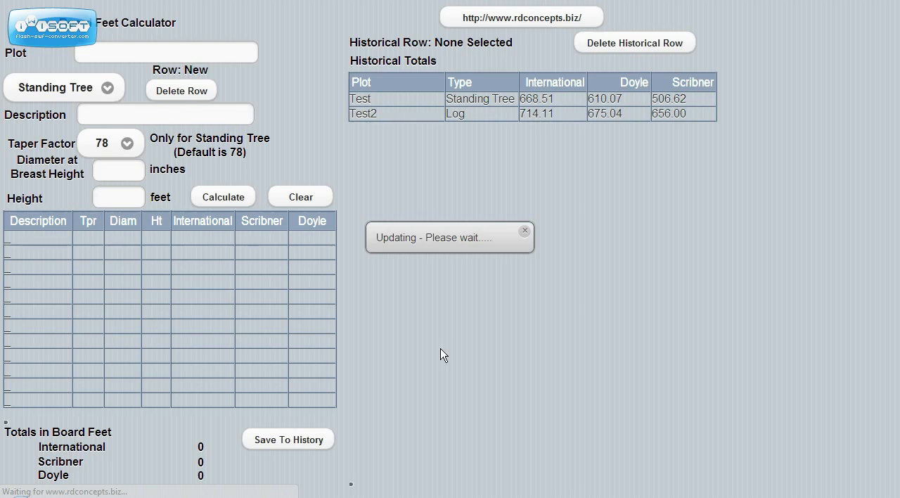
mouse_move(556, 125)
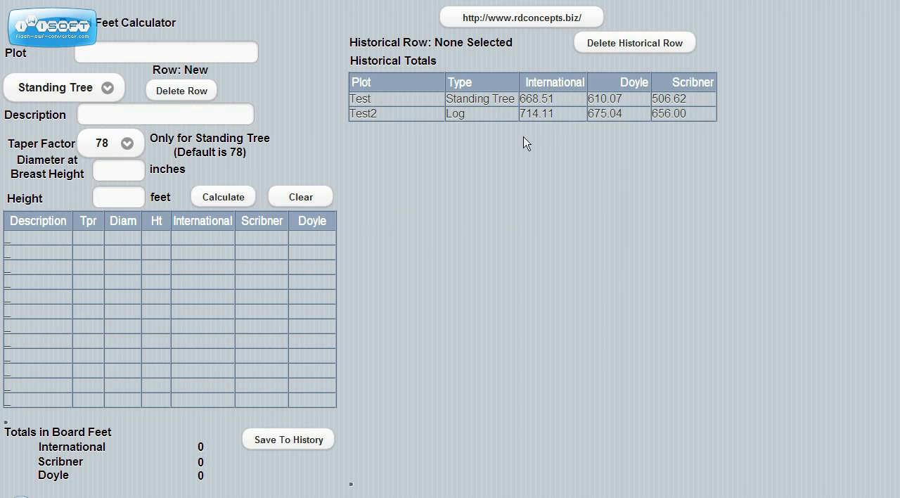
mouse_move(301, 65)
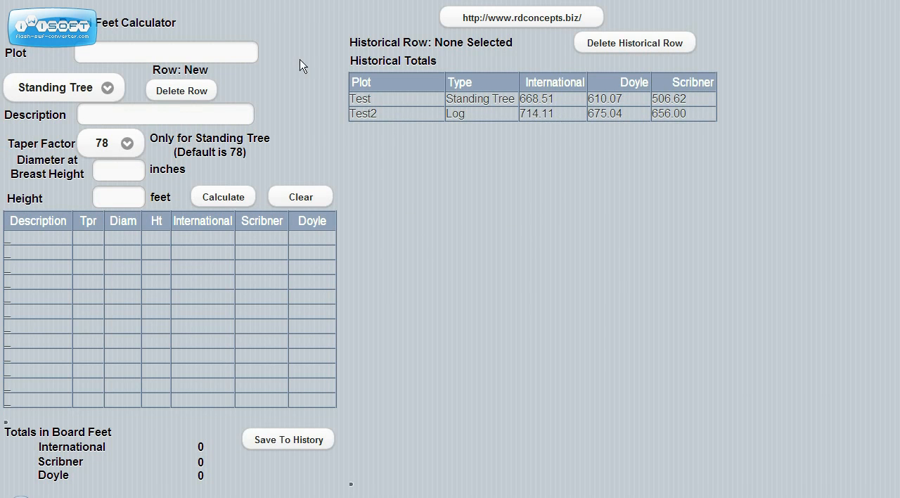